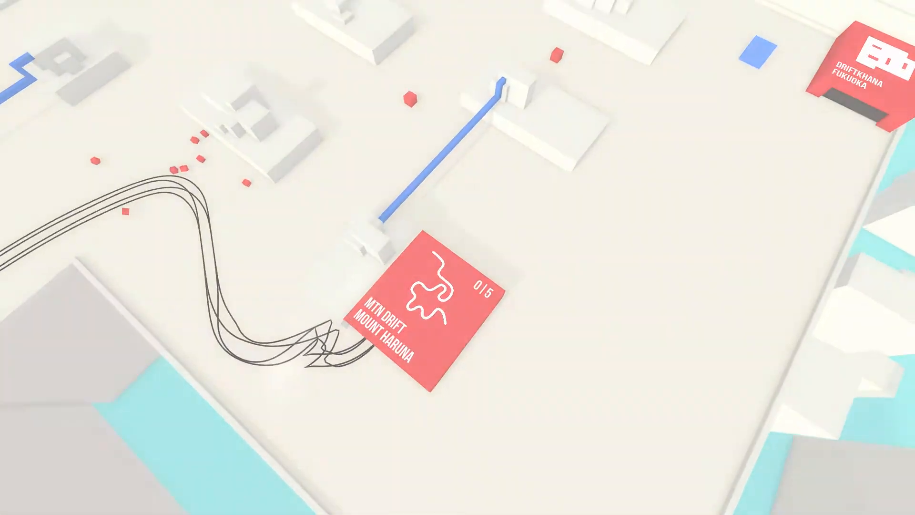
click(423, 315)
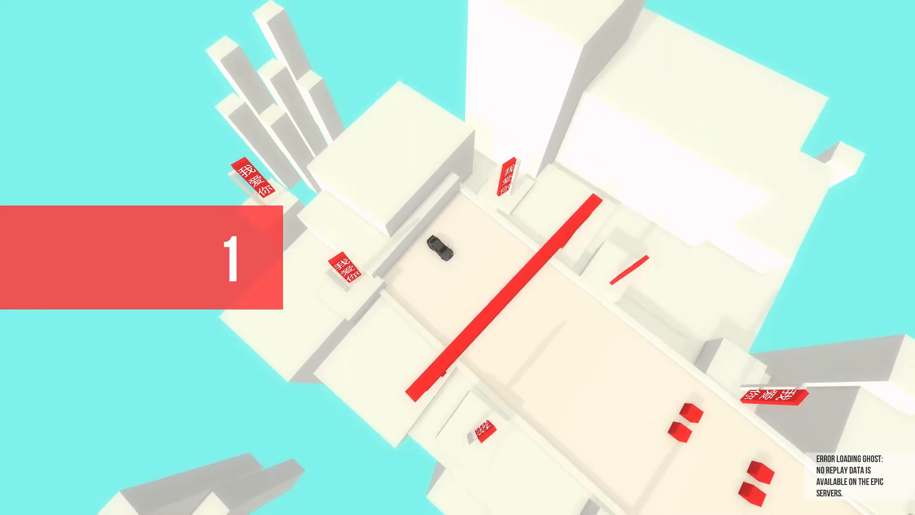